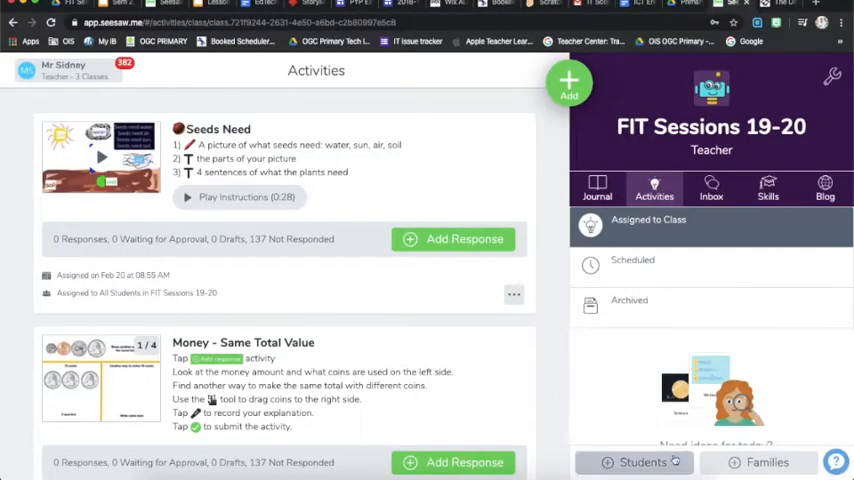
Scroll through the Community library's featured sets, trending searches and popular activities, then back up
scroll("down", 3)
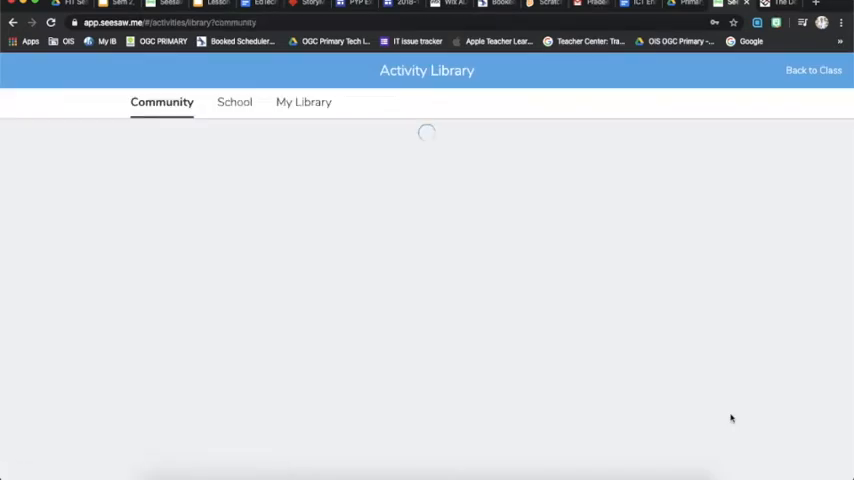
mouse_move(616, 272)
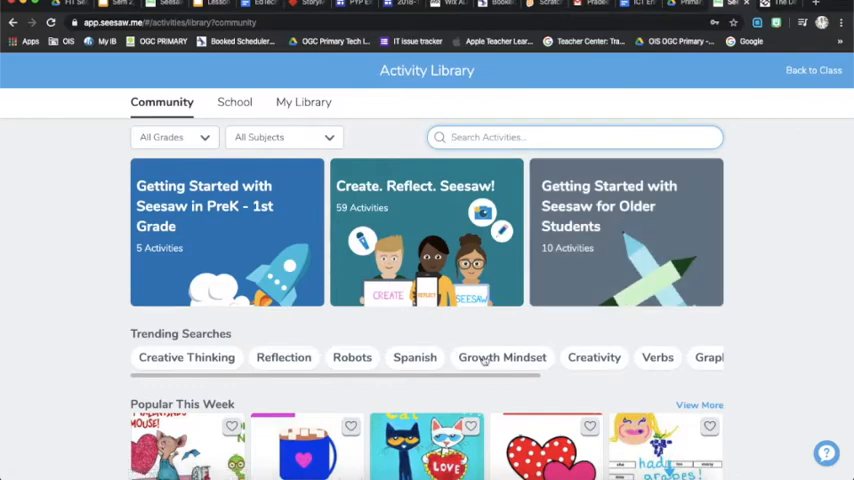
scroll("down", 3)
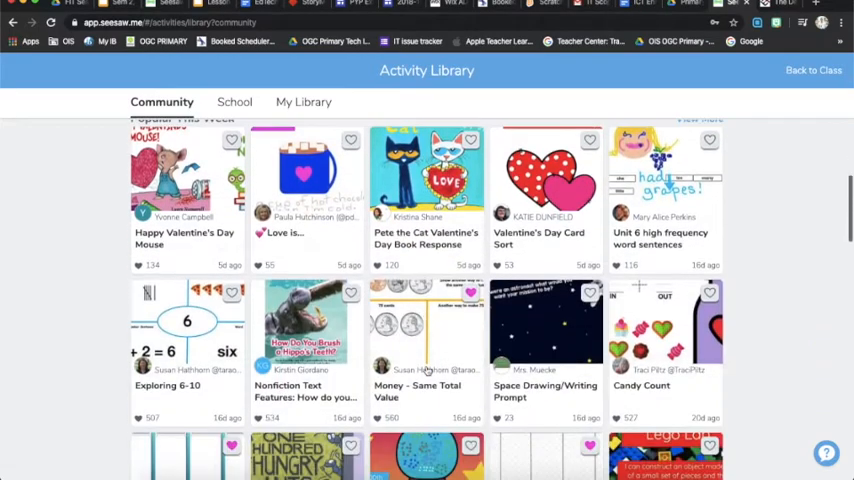
scroll("down", 3)
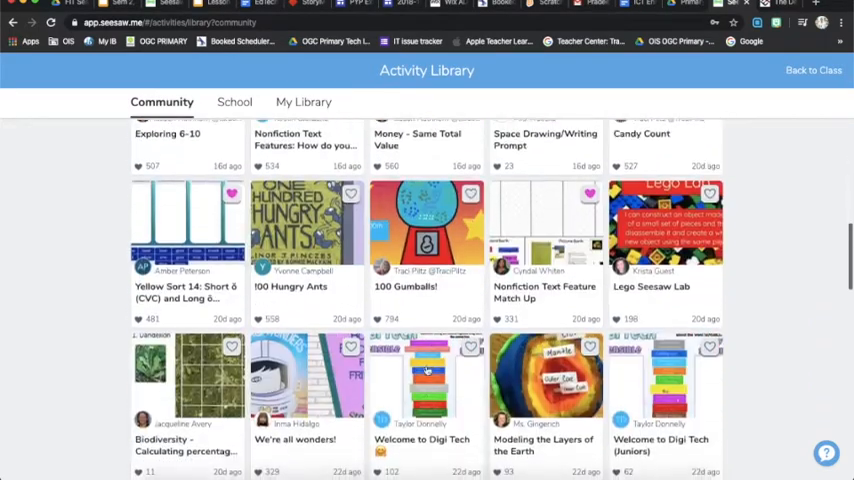
scroll("up", 3)
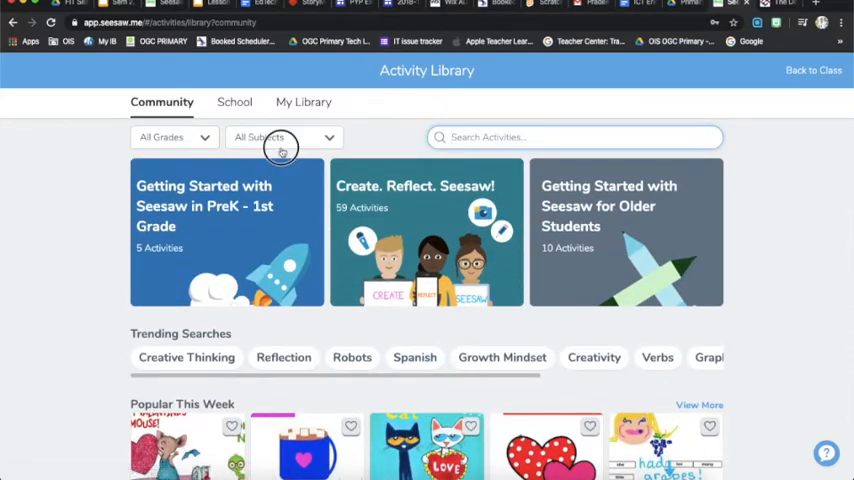
Filter the Community library to Math and heart 'Write the Fraction' to save it to My Library
left_click(284, 136)
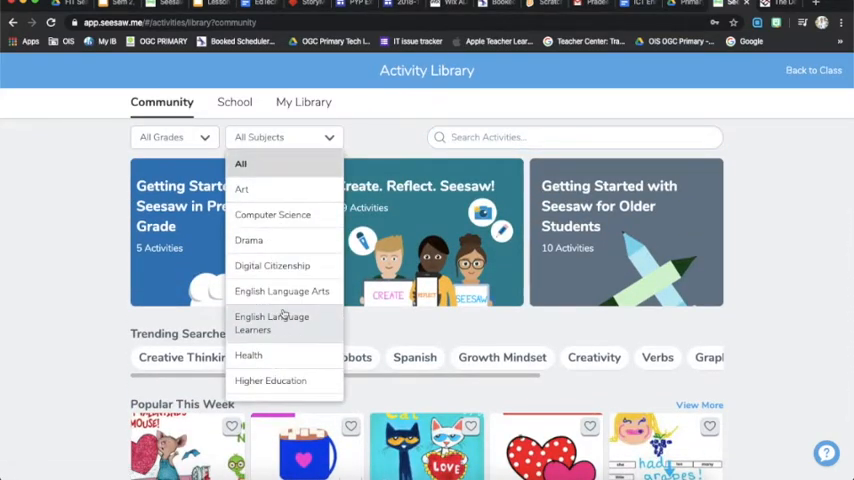
left_click(244, 278)
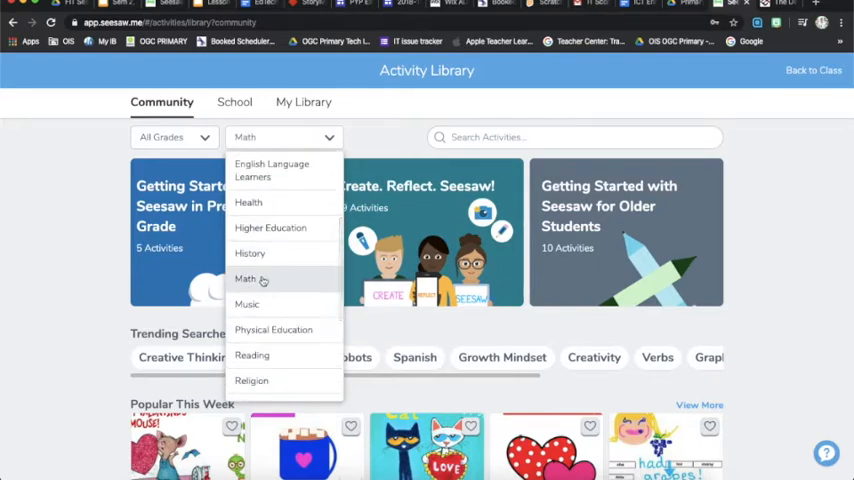
left_click(244, 278)
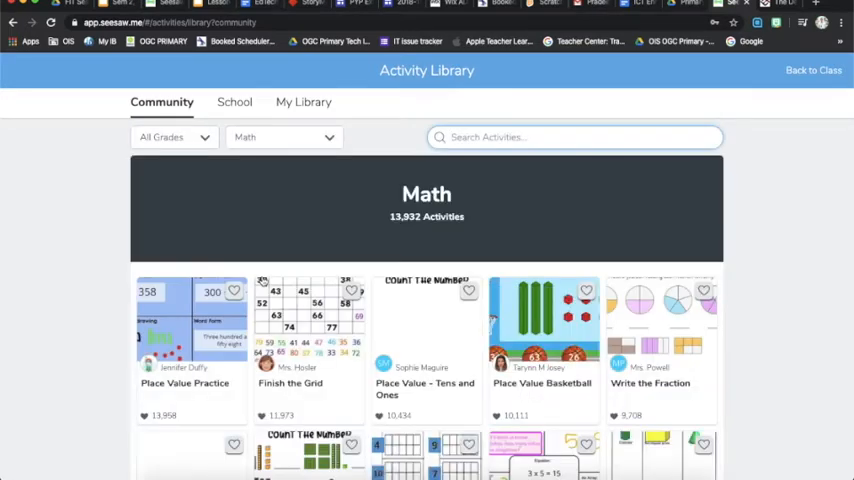
scroll("down", 3)
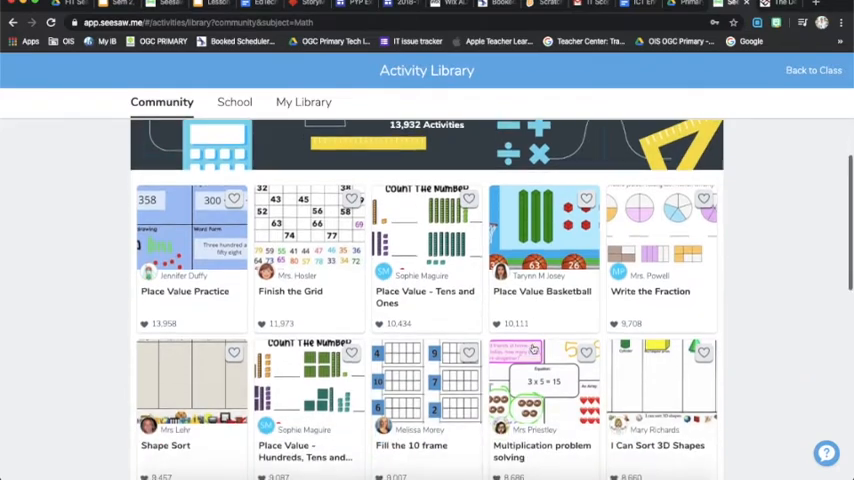
scroll("down", 3)
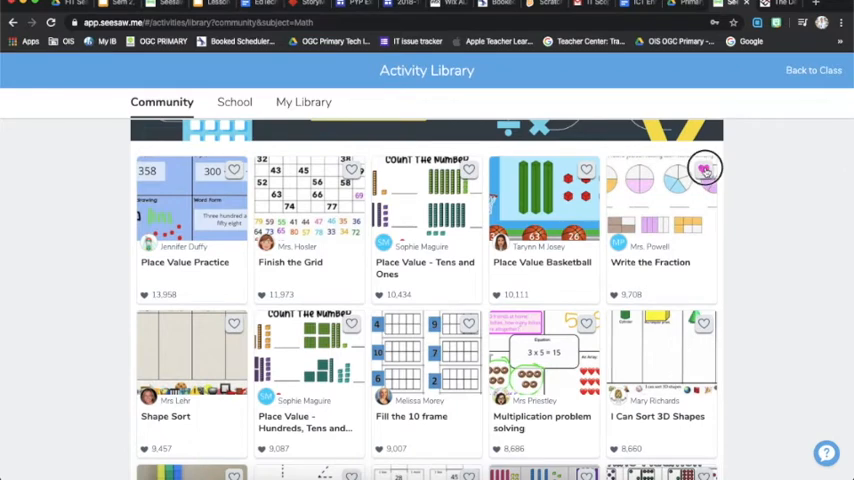
left_click(704, 168)
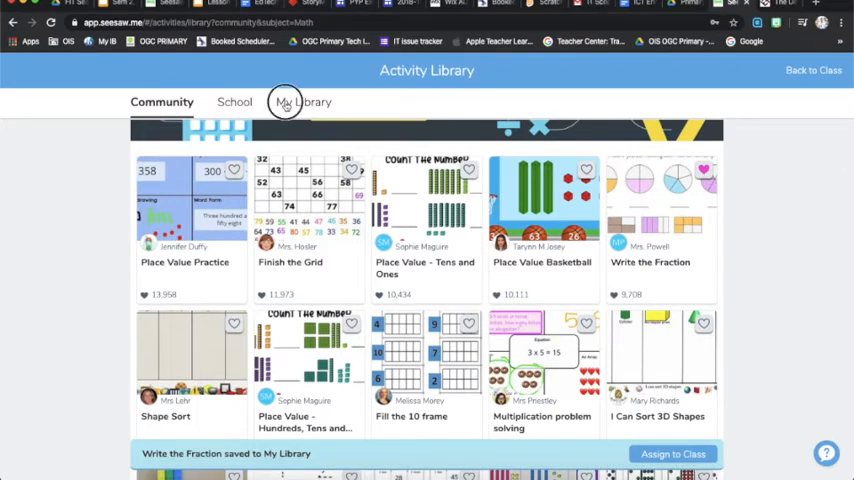
Switch to My Library and scroll down to the six existing collections
left_click(302, 100)
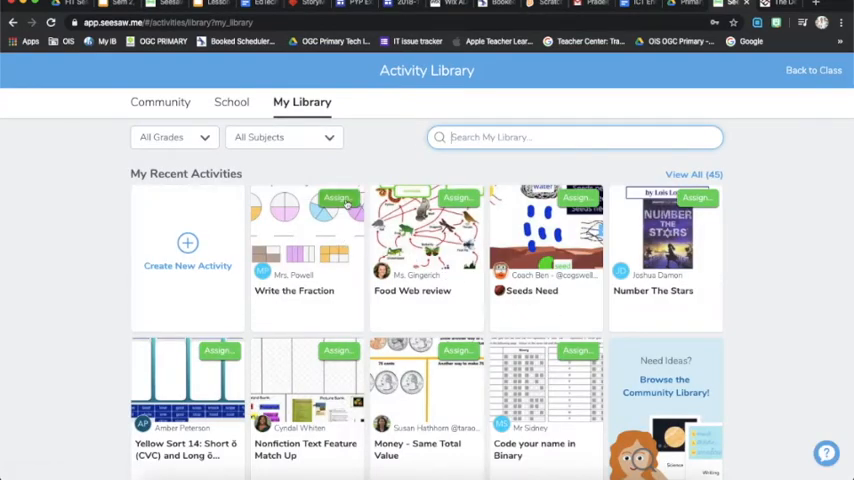
scroll("down", 3)
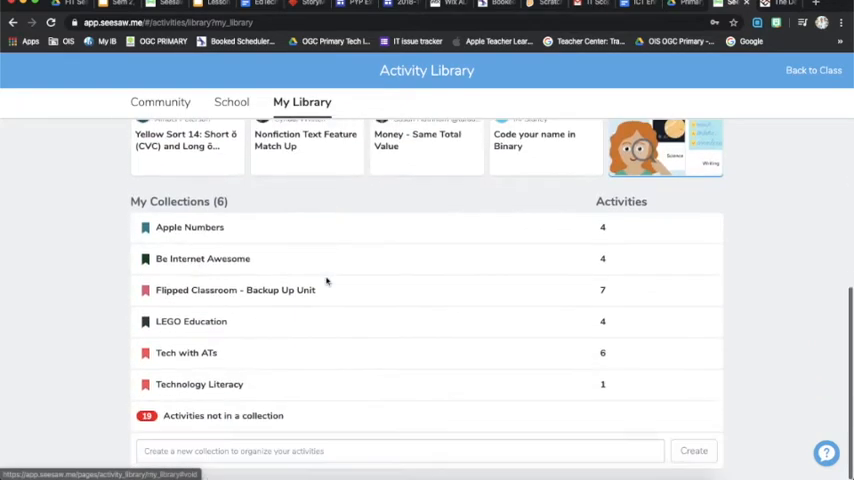
mouse_move(220, 300)
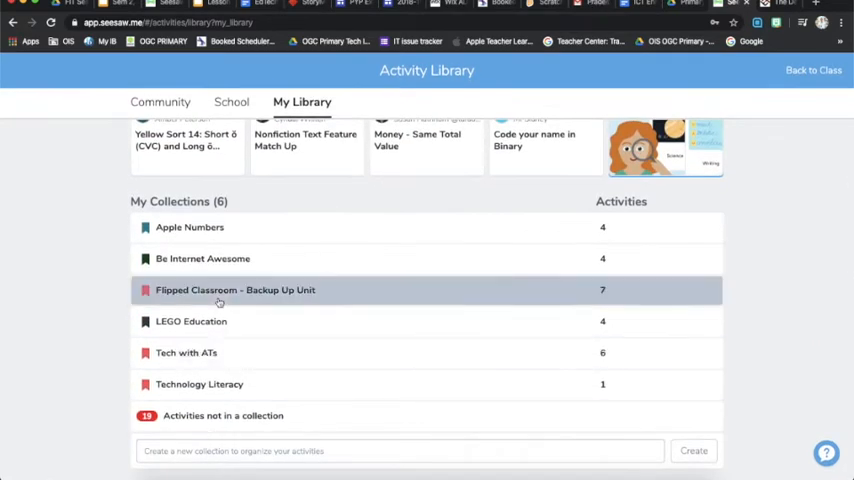
Create a new collection named 'Flipped Classroom - Demo'
left_click(390, 452)
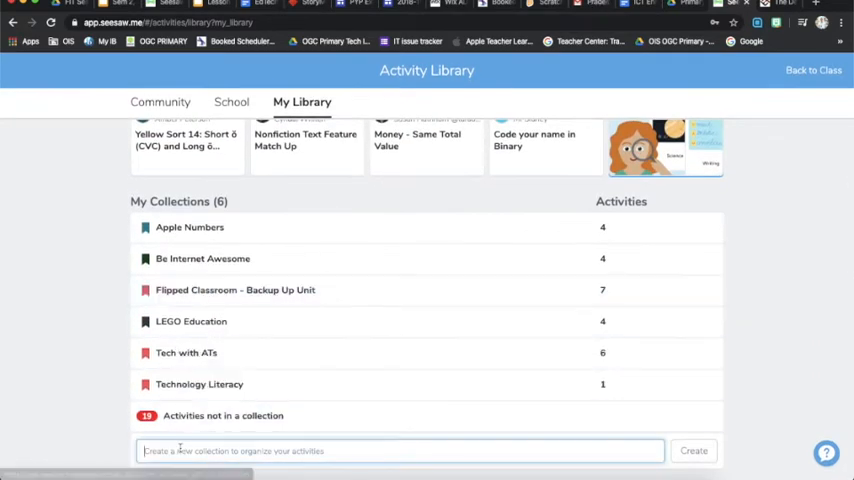
type("Flipped Classroom")
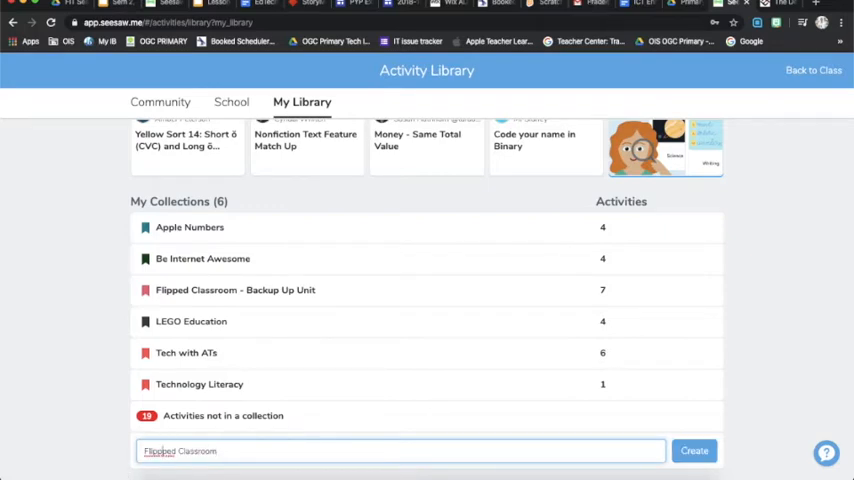
left_click(696, 450)
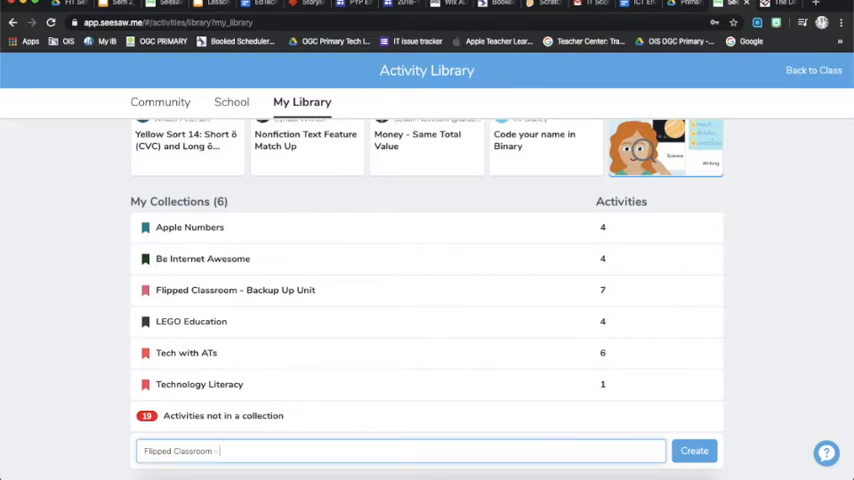
type("- Demo")
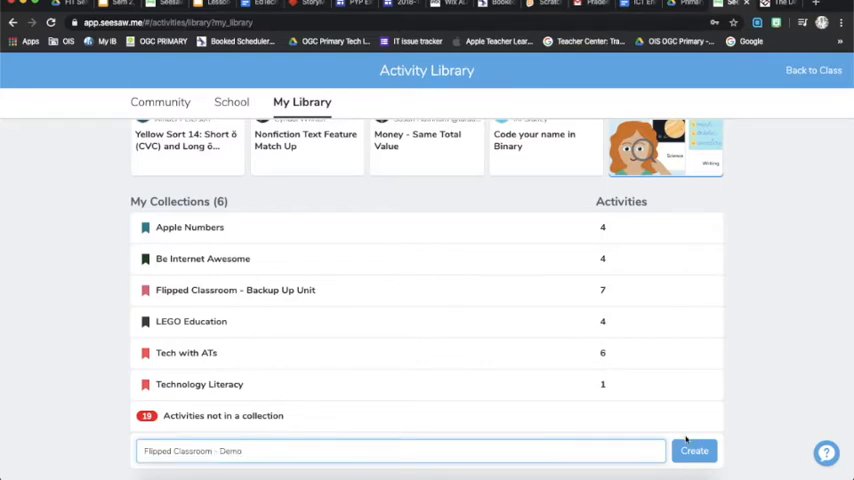
left_click(694, 450)
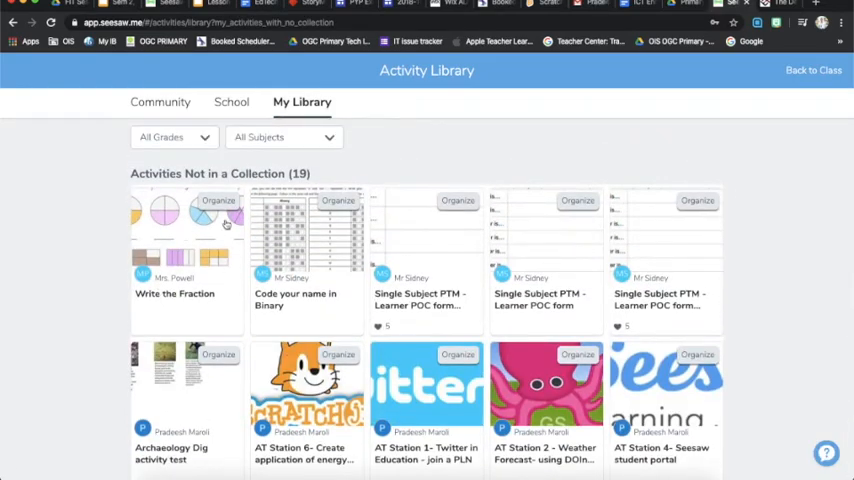
Add Write the Fraction to the Flipped Classroom - Demo collection via Organize, leaving 18 uncollected
left_click(218, 200)
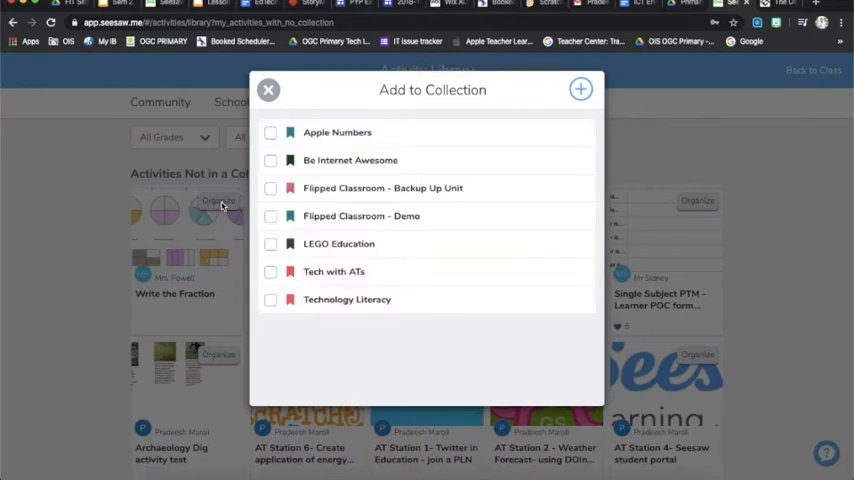
left_click(270, 216)
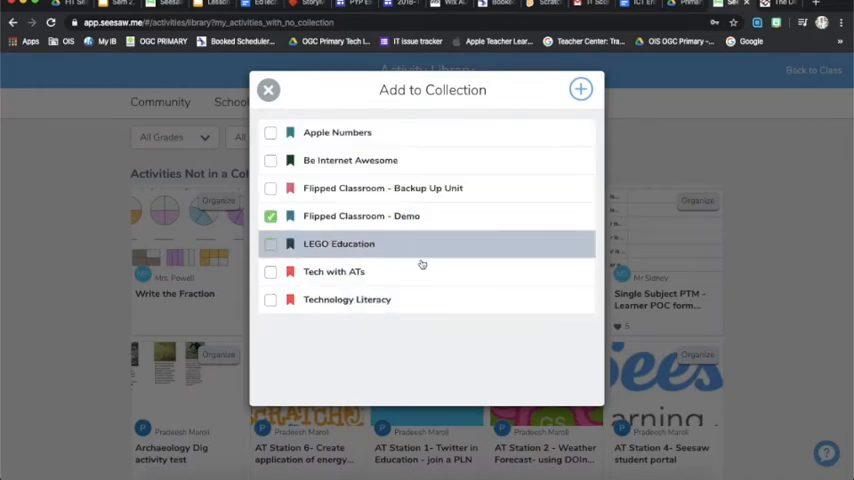
left_click(276, 88)
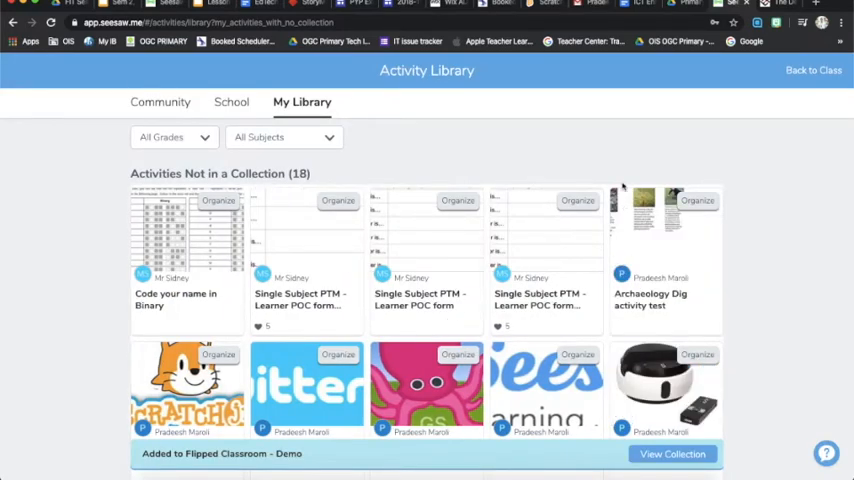
scroll("down", 3)
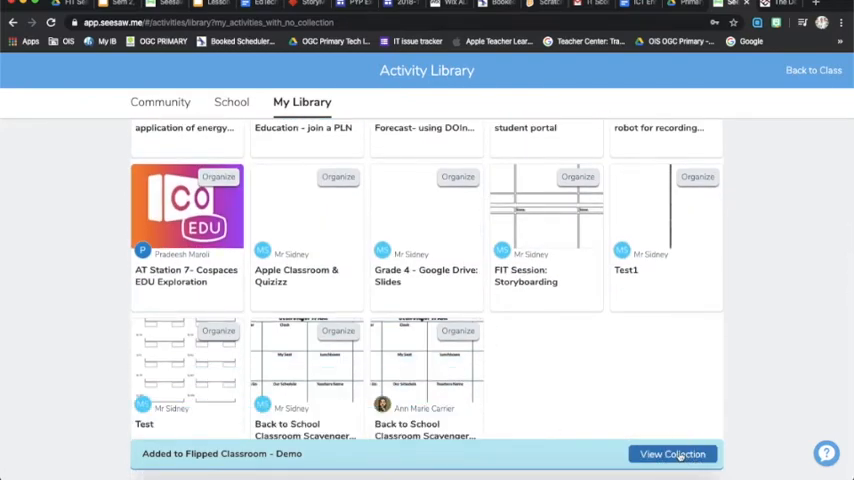
left_click(672, 454)
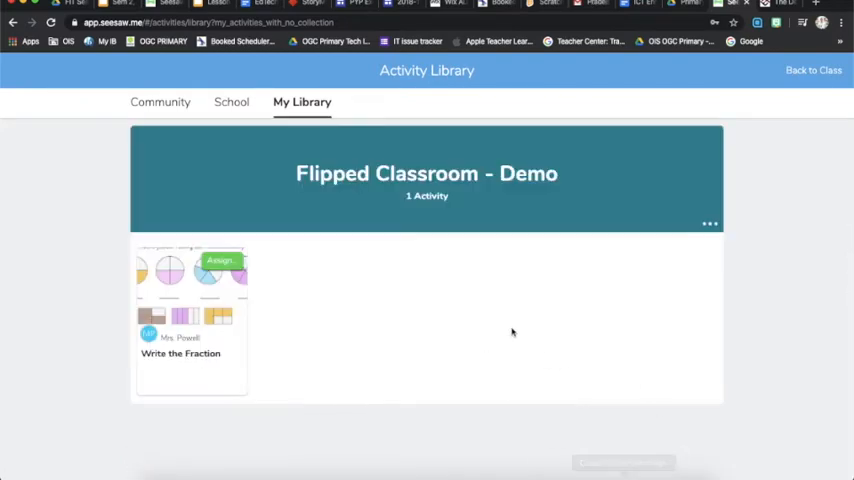
View the Flipped Classroom - Demo collection and start assigning its Write the Fraction activity
left_click(708, 224)
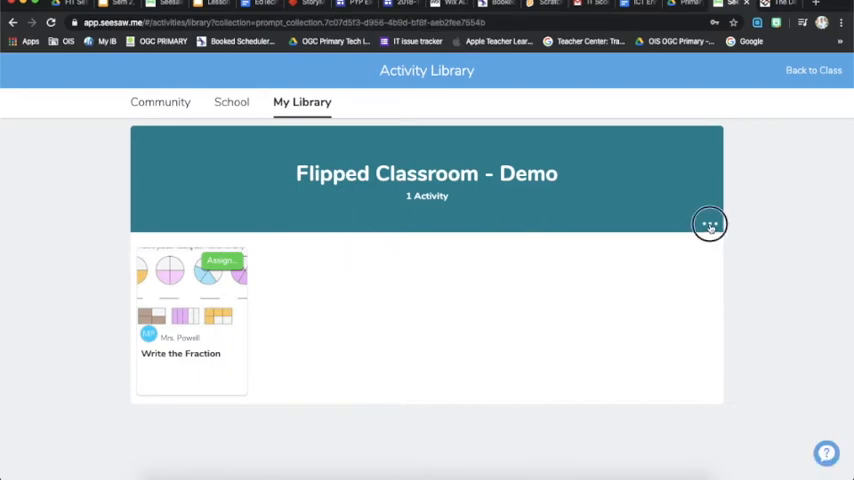
left_click(708, 224)
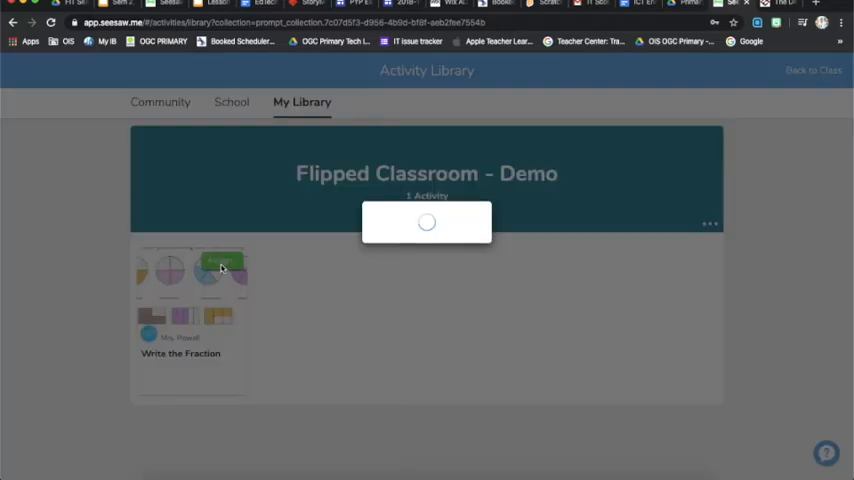
Assign Write the Fraction to the FIT Sessions 2019-2020 class and view it in that class
left_click(220, 266)
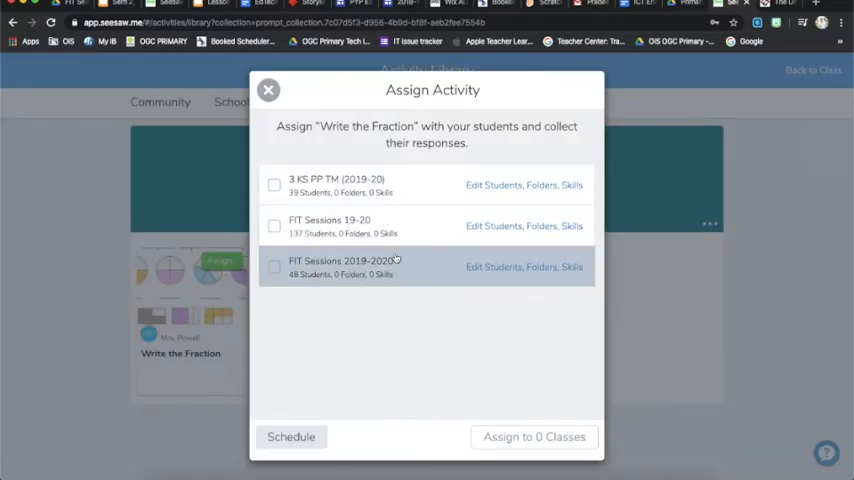
left_click(274, 268)
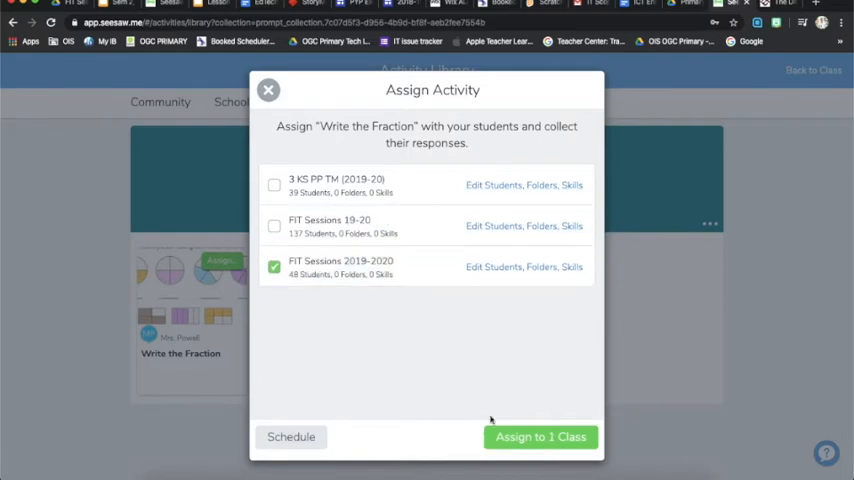
left_click(544, 436)
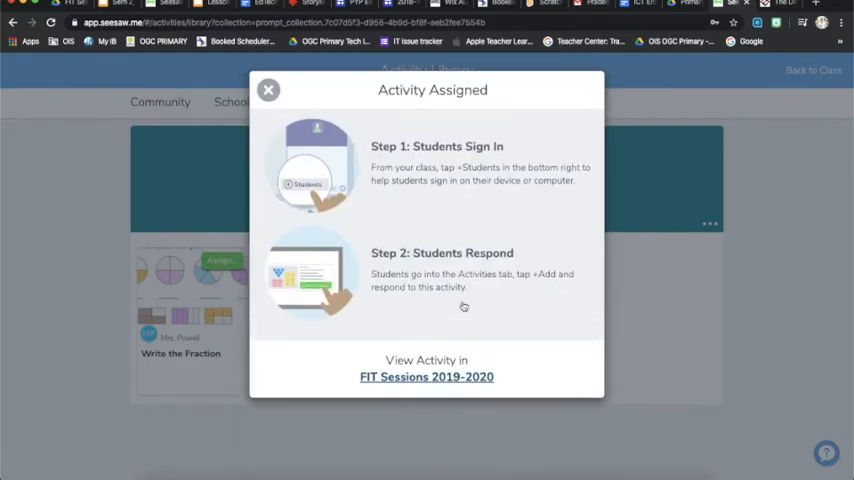
left_click(426, 376)
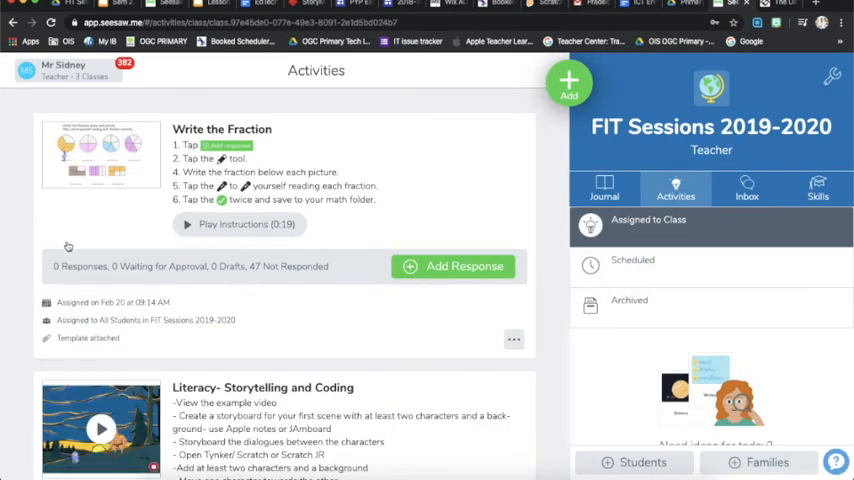
mouse_move(148, 250)
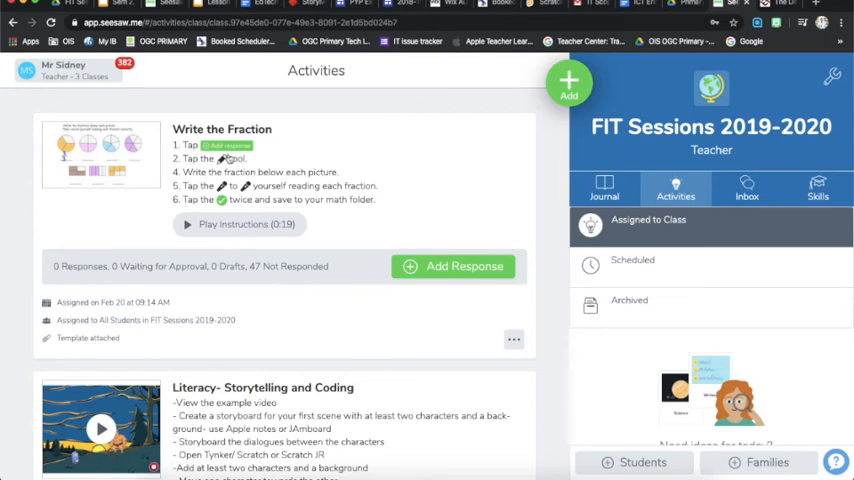
mouse_move(432, 266)
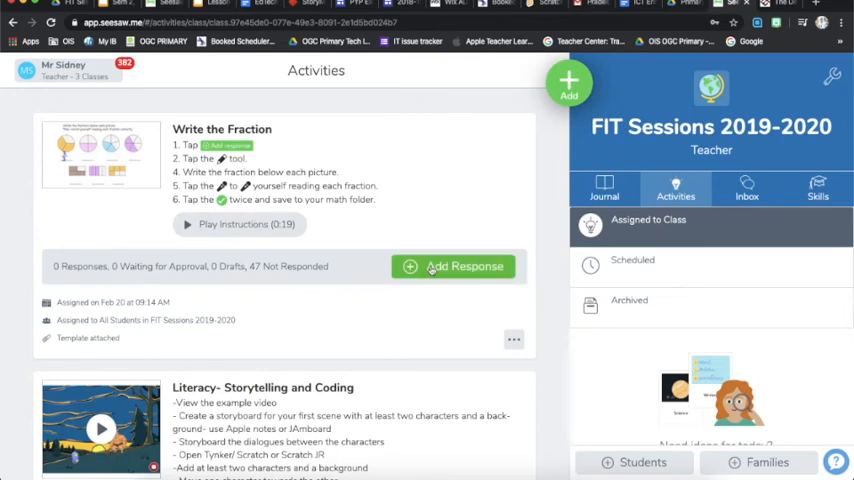